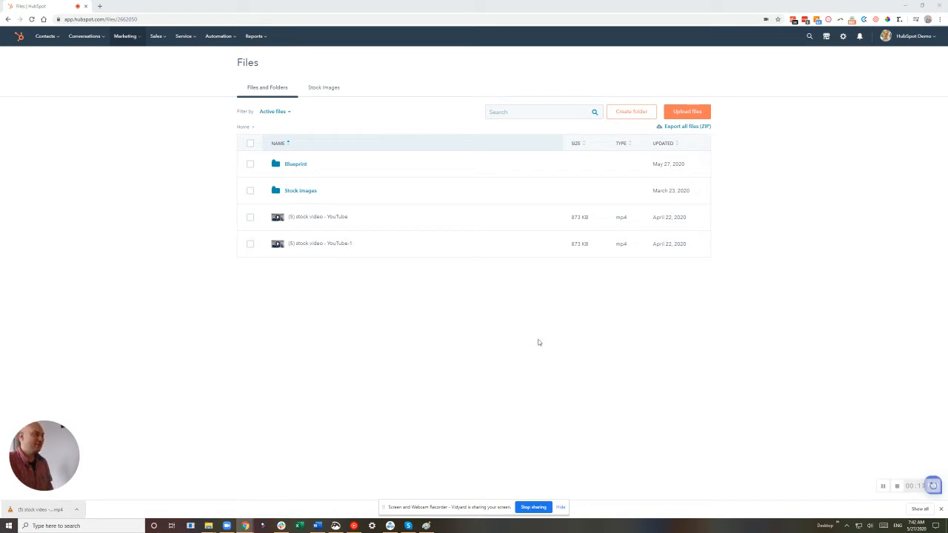
{"action": "mouse_move", "coordinate": [433, 431]}
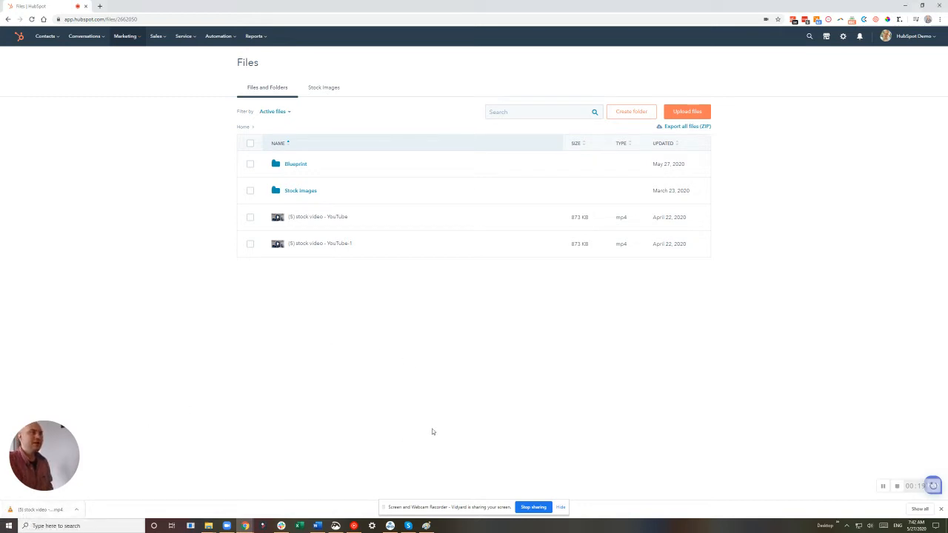
{"action": "mouse_move", "coordinate": [266, 191]}
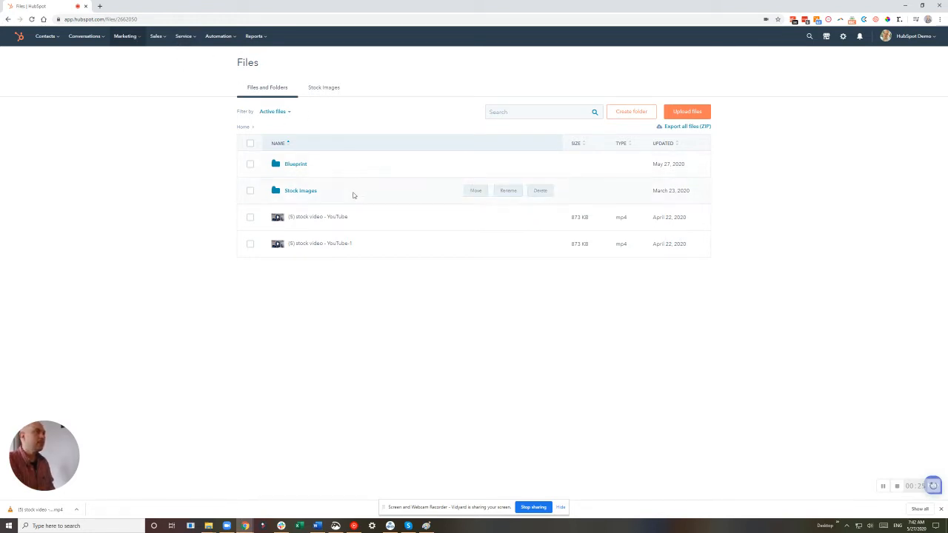
{"action": "mouse_move", "coordinate": [547, 374]}
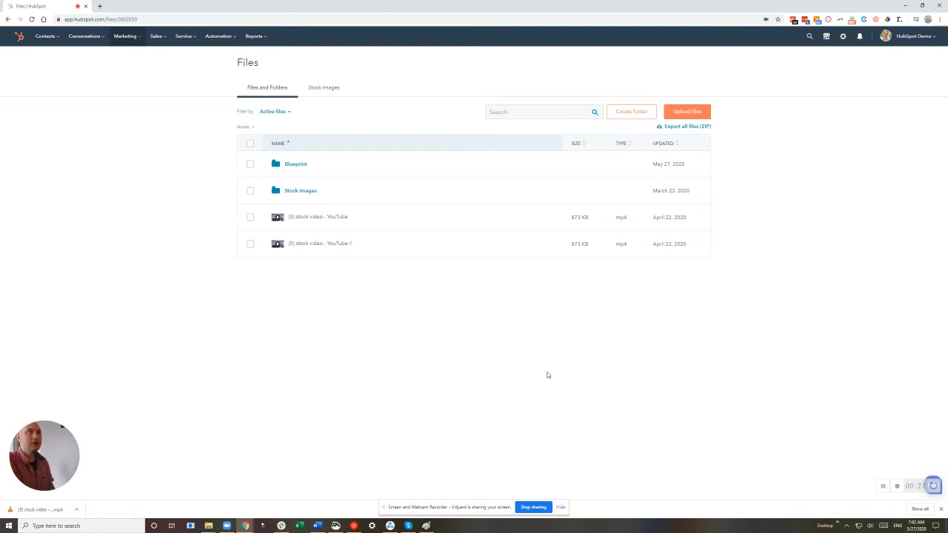
Upload the downloaded stock video into HubSpot Files as YouTube-2.
{"action": "left_click", "coordinate": [125, 36]}
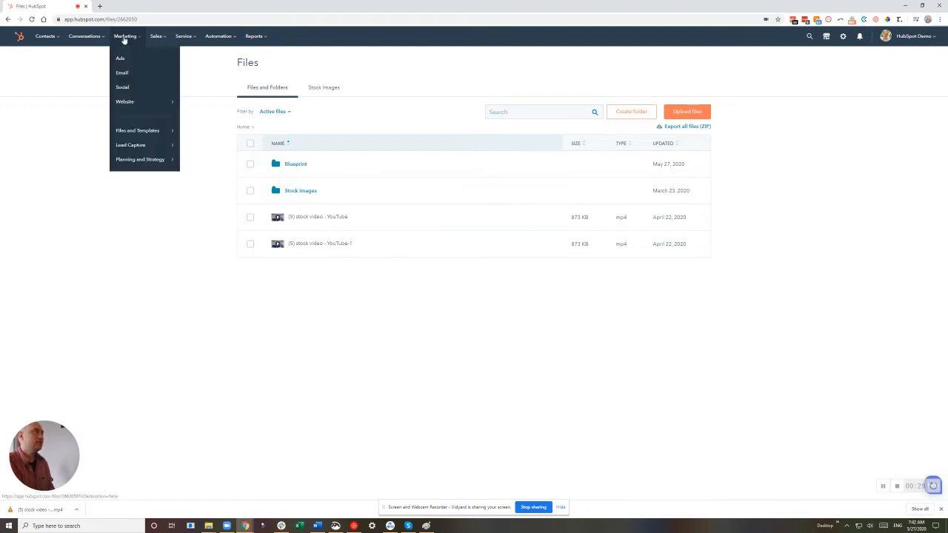
{"action": "mouse_move", "coordinate": [138, 130]}
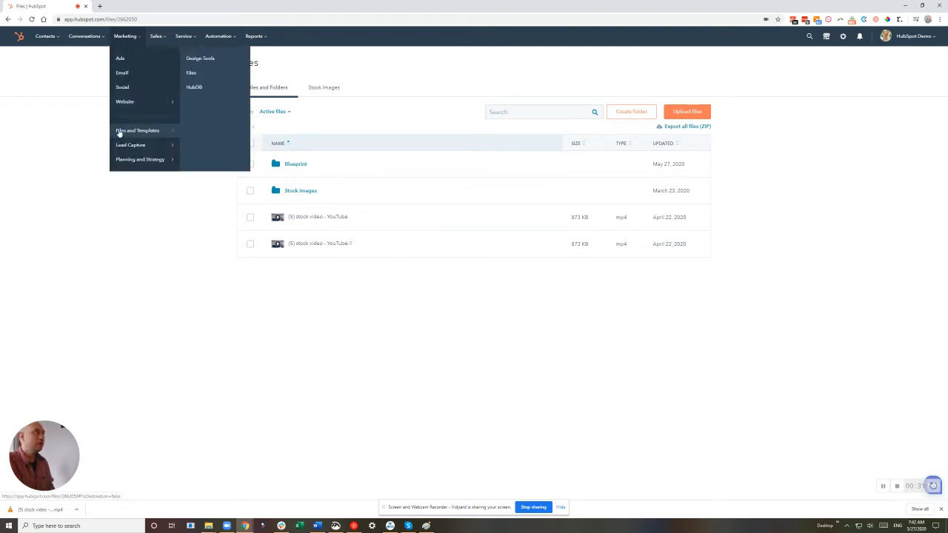
{"action": "mouse_move", "coordinate": [219, 100]}
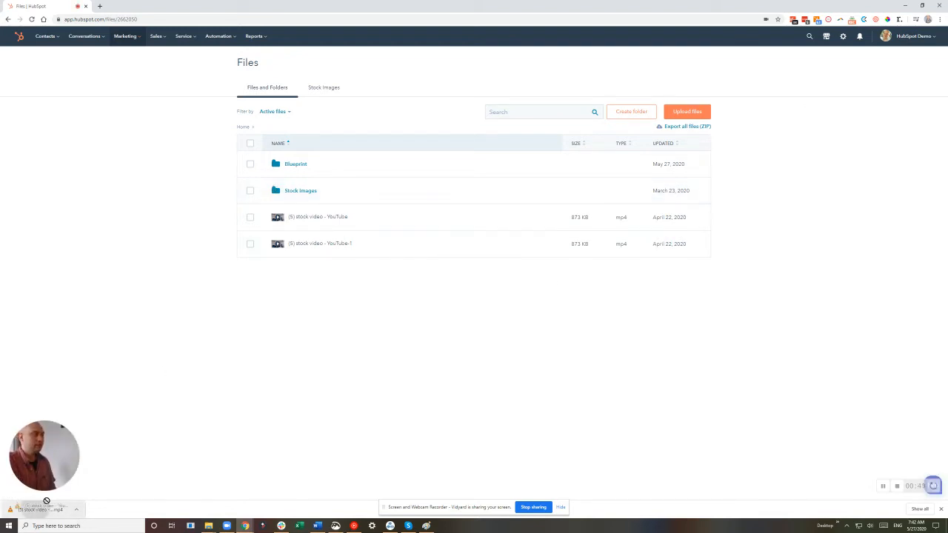
{"action": "left_click", "coordinate": [663, 143]}
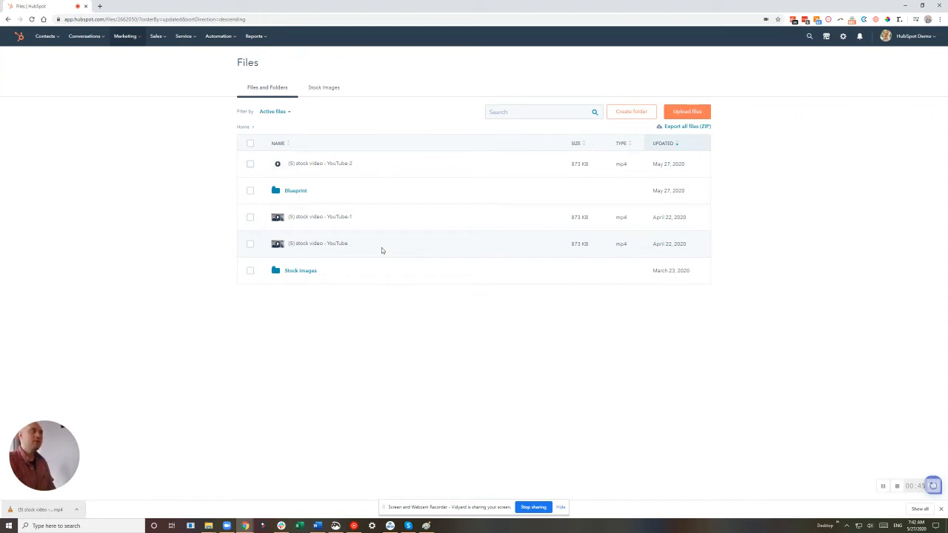
{"action": "mouse_move", "coordinate": [682, 117]}
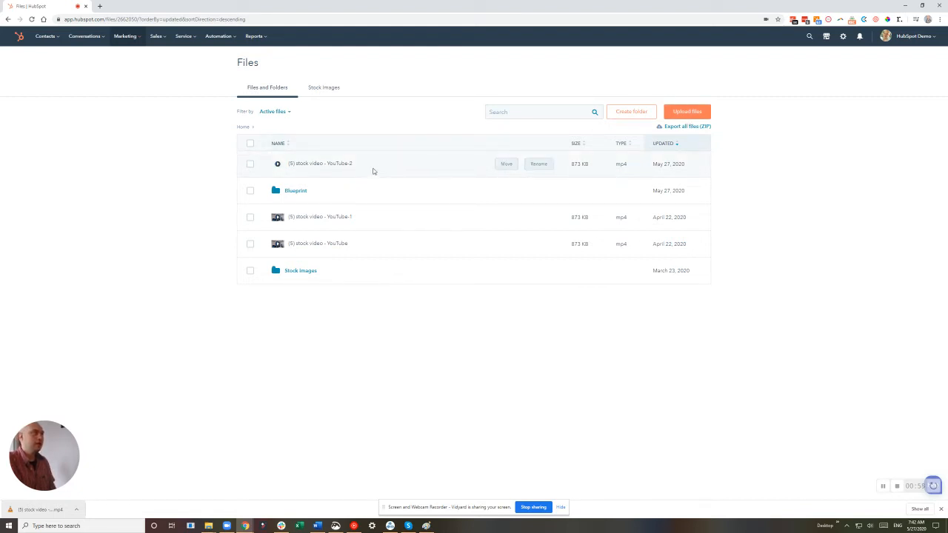
Open the File details panel for '(5) stock video - YouTube-2' to check embedding and usage.
{"action": "left_click", "coordinate": [320, 163]}
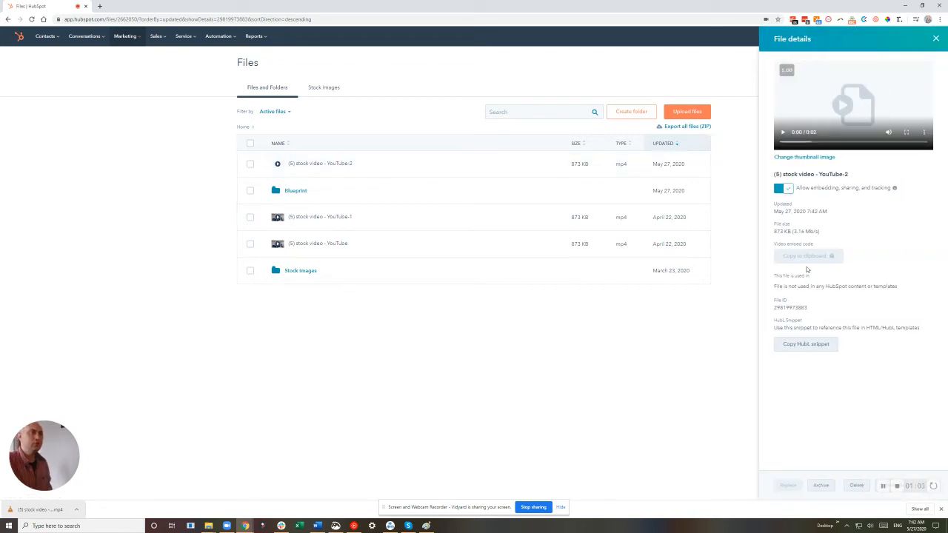
{"action": "left_click", "coordinate": [807, 256]}
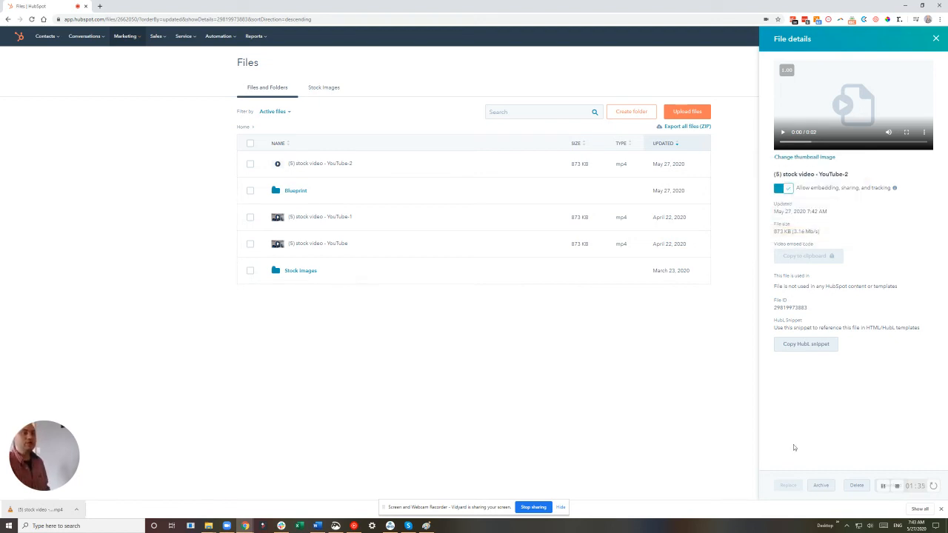
{"action": "mouse_move", "coordinate": [832, 439]}
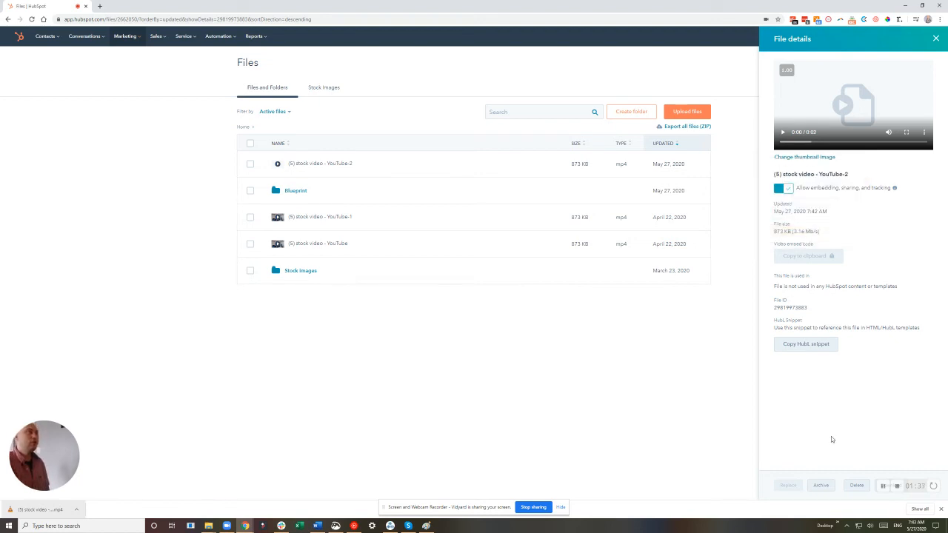
Open the 'Test blog' draft in the editor via Marketing > Website > Blog.
{"action": "left_click", "coordinate": [126, 37]}
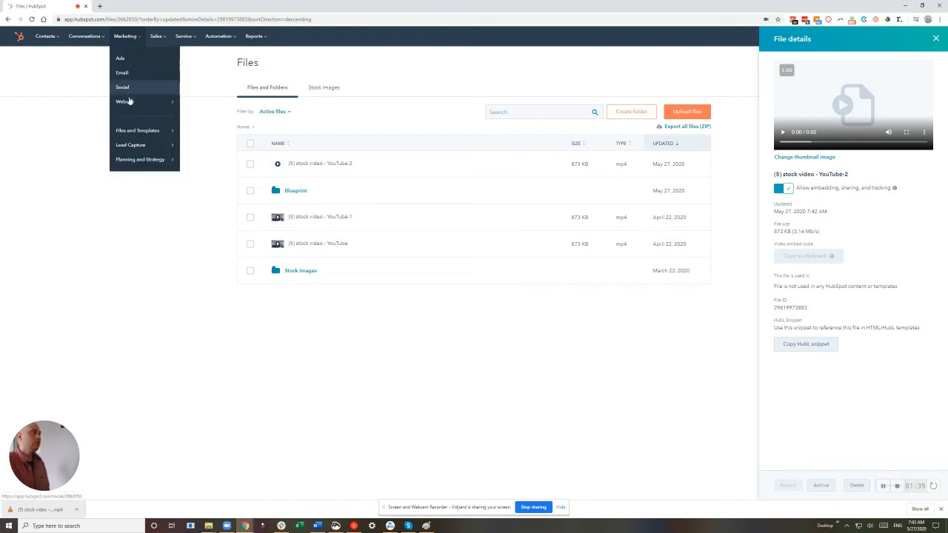
{"action": "mouse_move", "coordinate": [124, 102]}
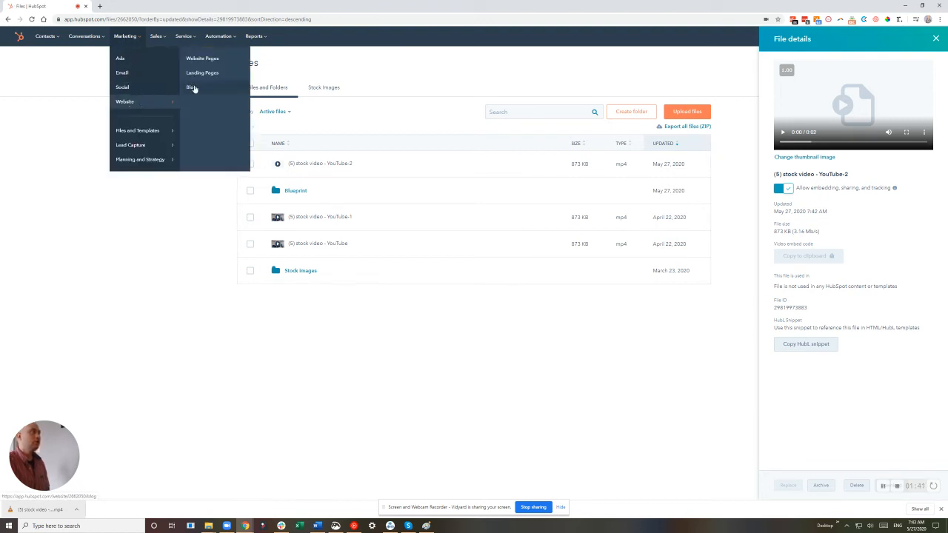
{"action": "left_click", "coordinate": [191, 88]}
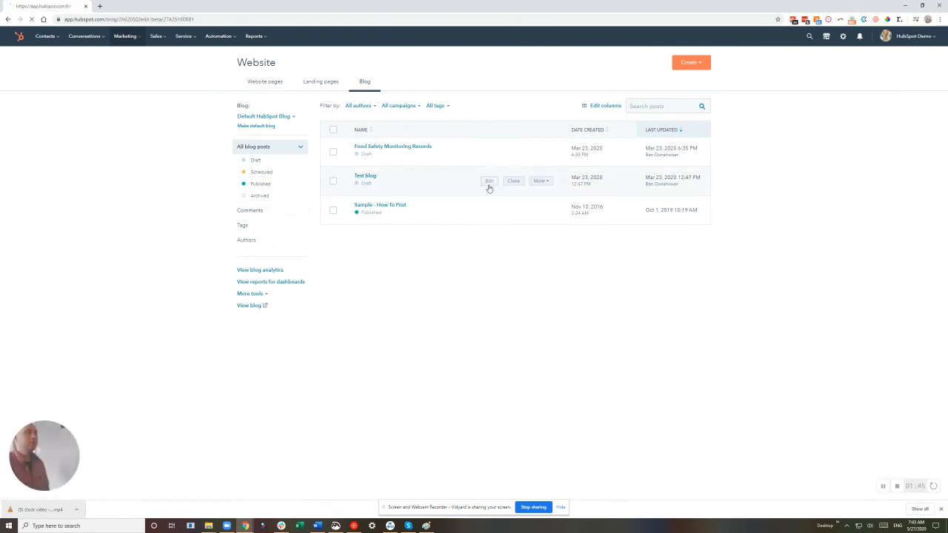
{"action": "left_click", "coordinate": [488, 181]}
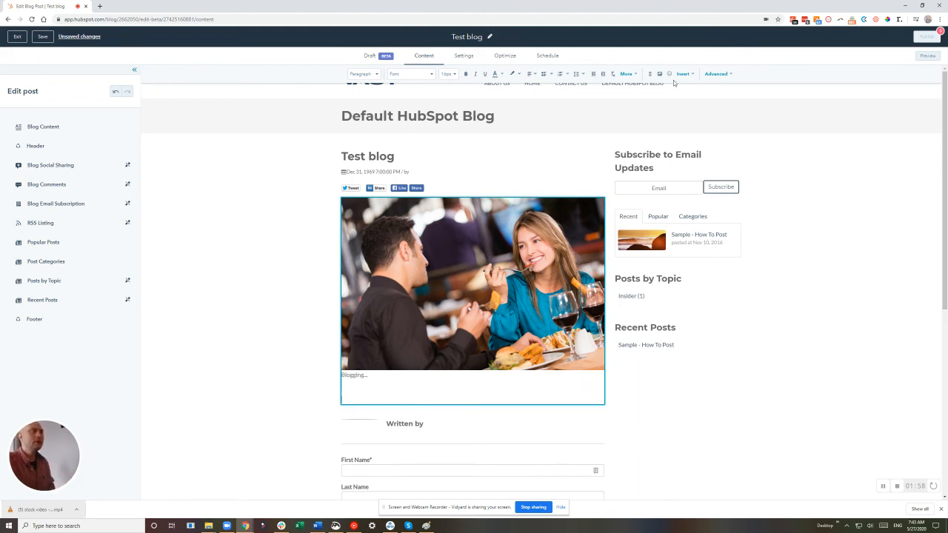
Show the Insert > Video options in the post editor toolbar.
{"action": "left_click", "coordinate": [682, 74]}
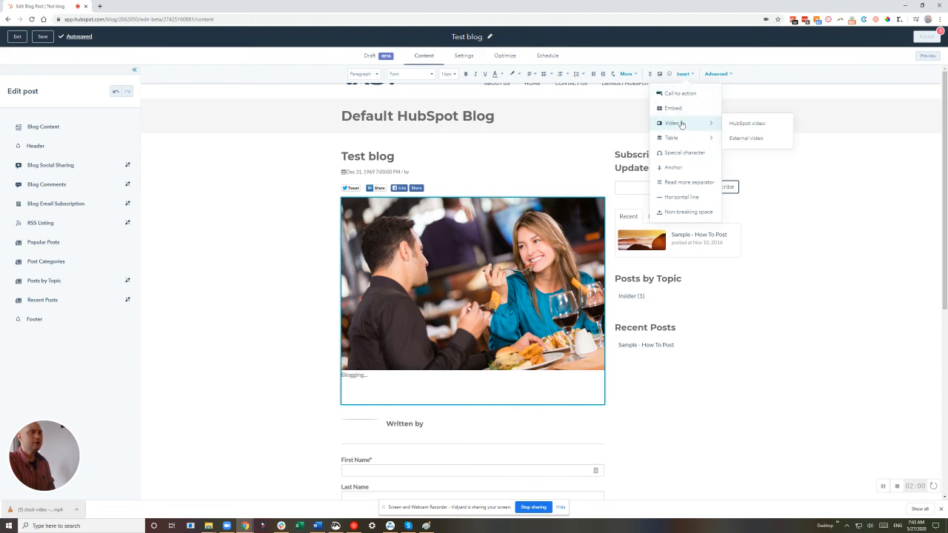
{"action": "left_click", "coordinate": [679, 73]}
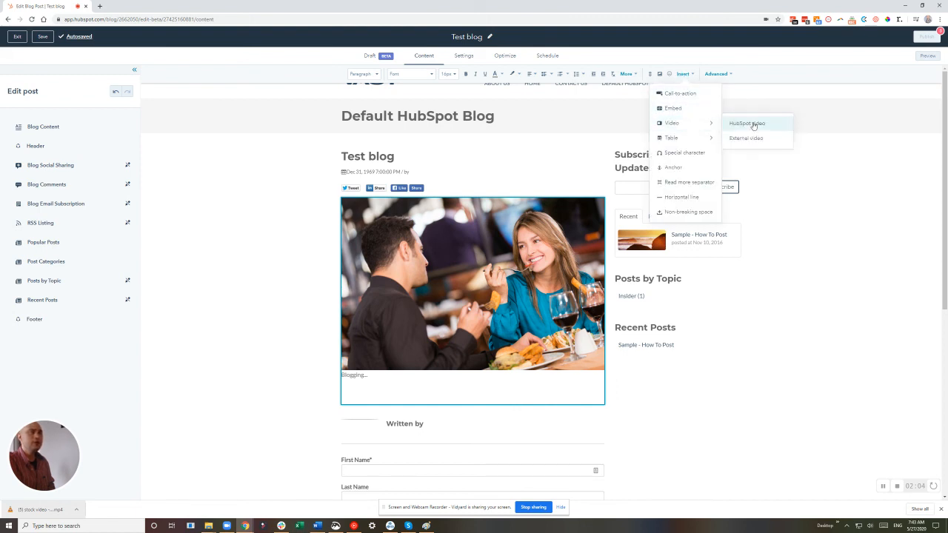
Insert the YouTube-2 HubSpot video from Recent videos into the post.
{"action": "left_click", "coordinate": [746, 123]}
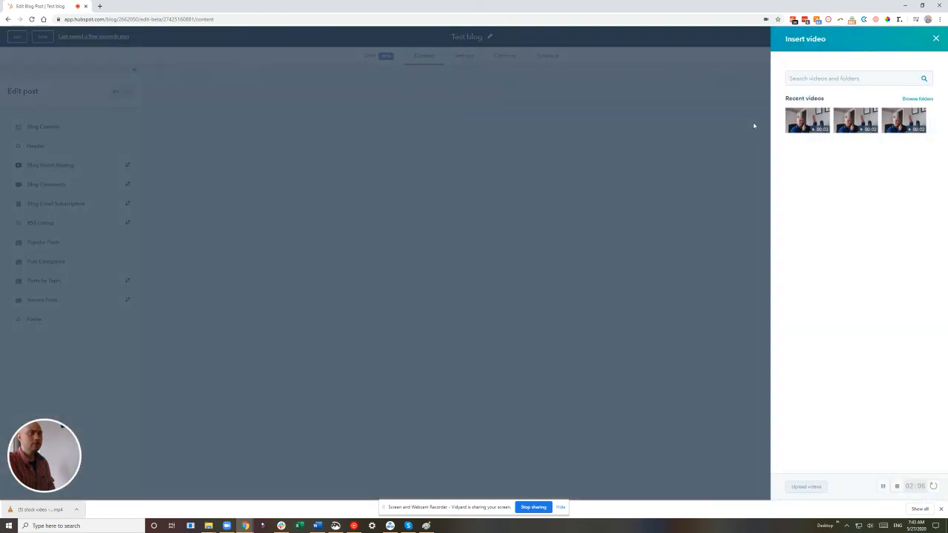
{"action": "mouse_move", "coordinate": [813, 118]}
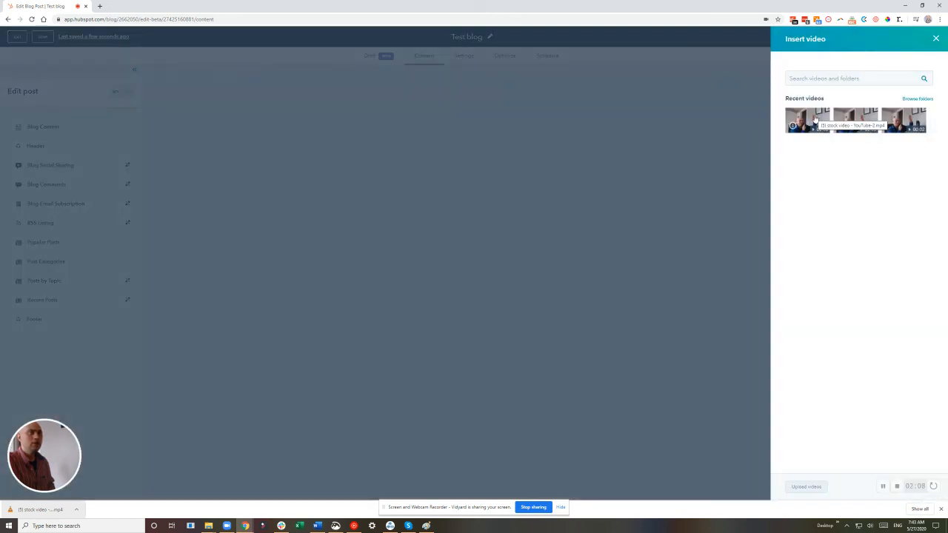
{"action": "left_click", "coordinate": [807, 120]}
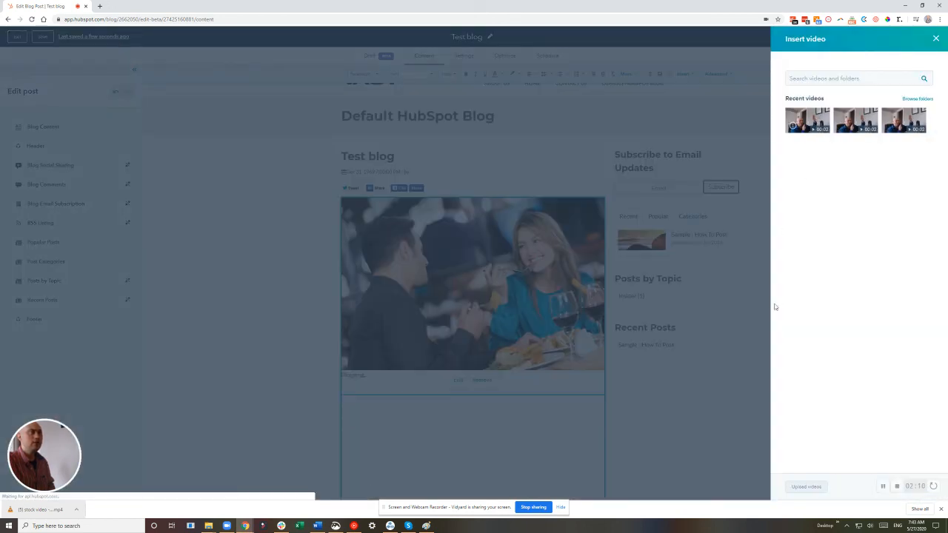